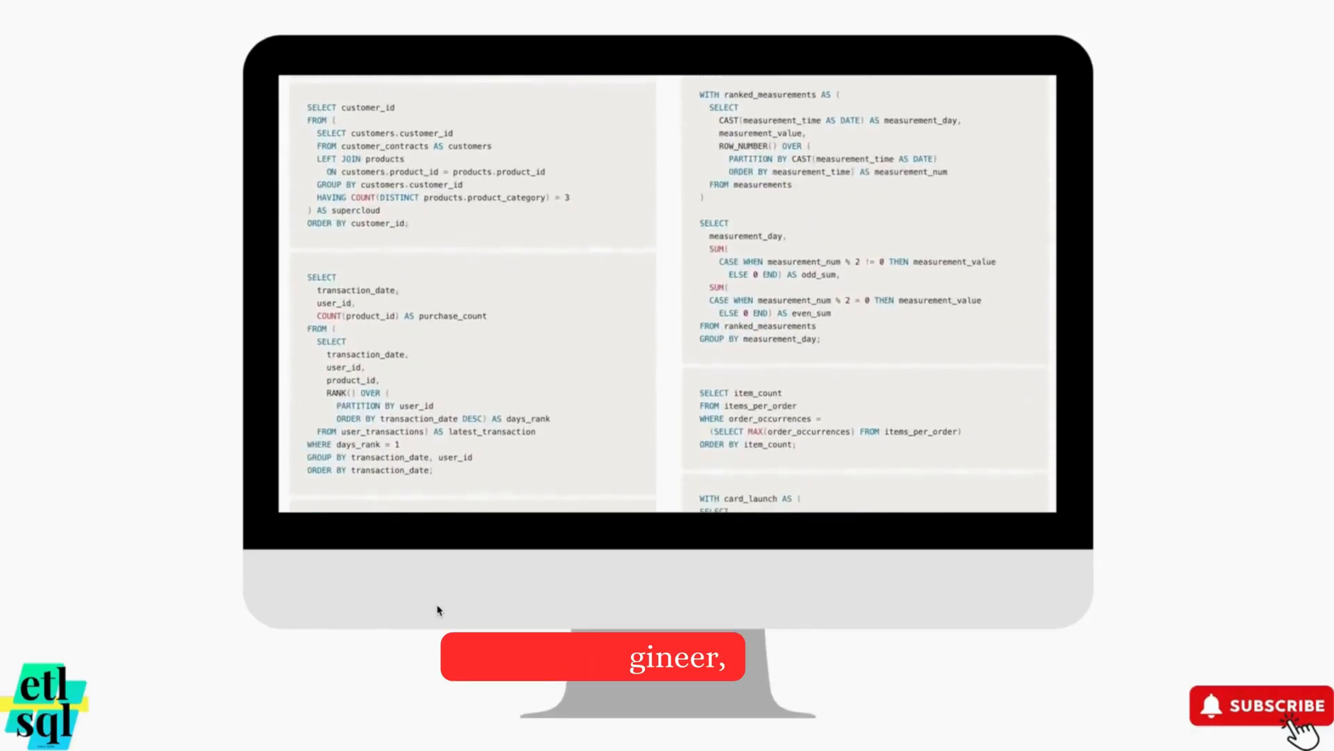
scroll(down, 3)
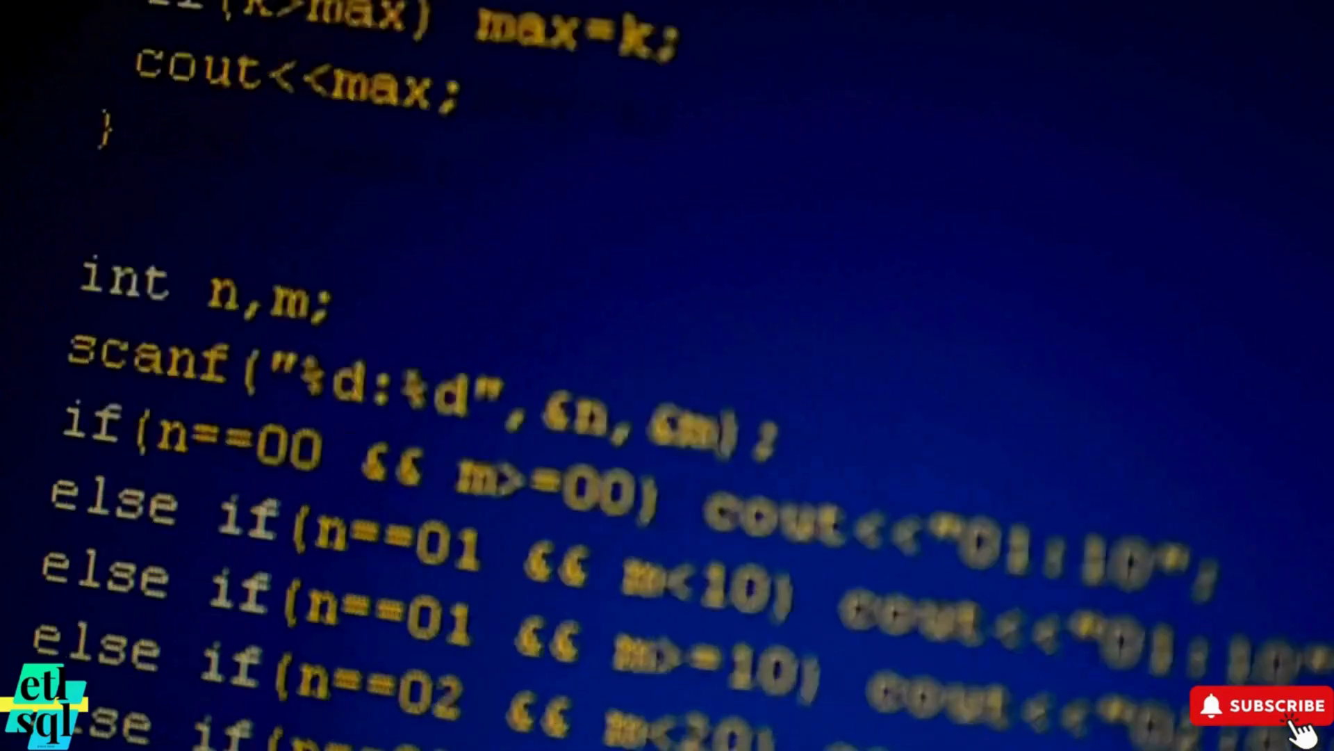
scroll(down, 3)
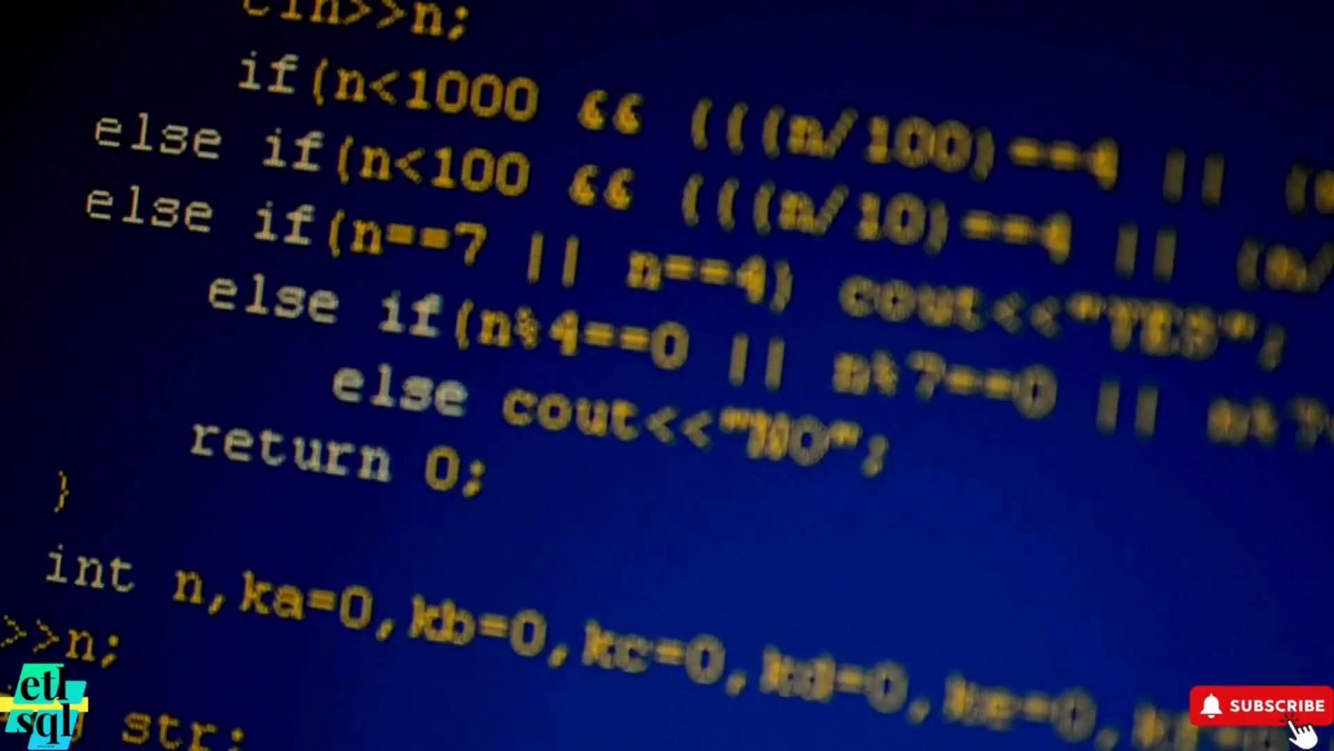
scroll(down, 3)
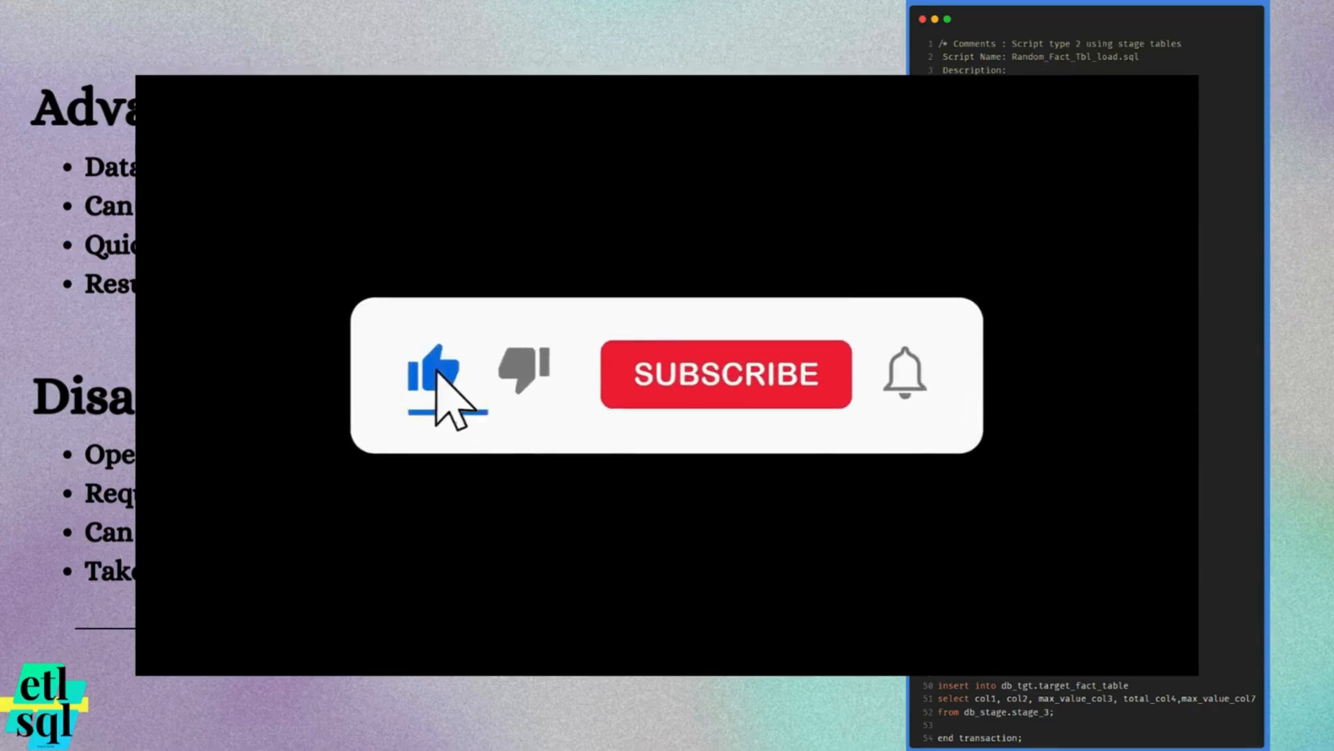
click(724, 374)
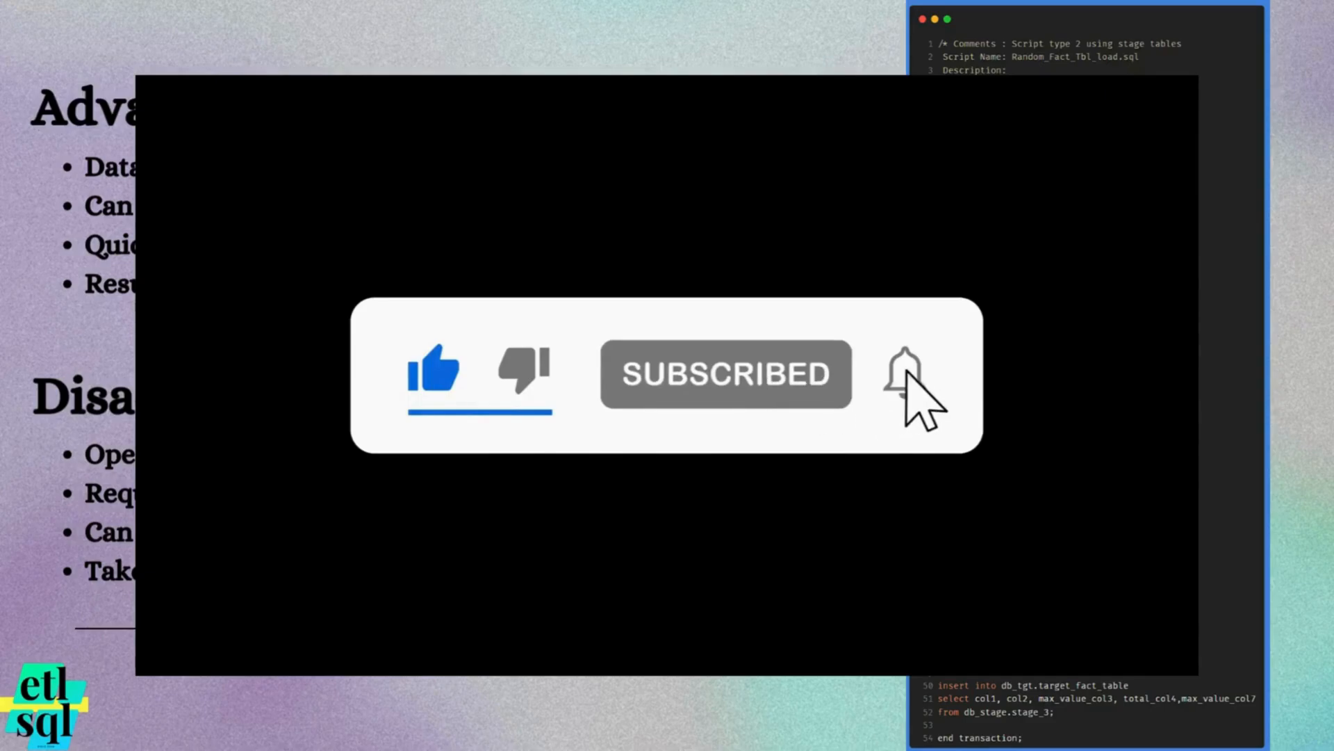